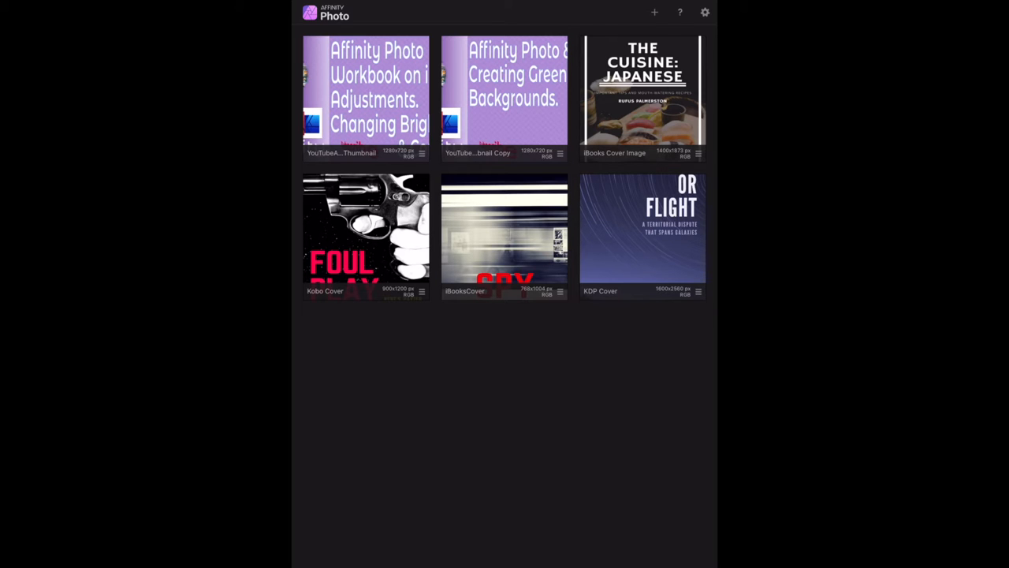
# Open the blue light-trail photo from the saved projects into the editor
pyautogui.click(655, 13)
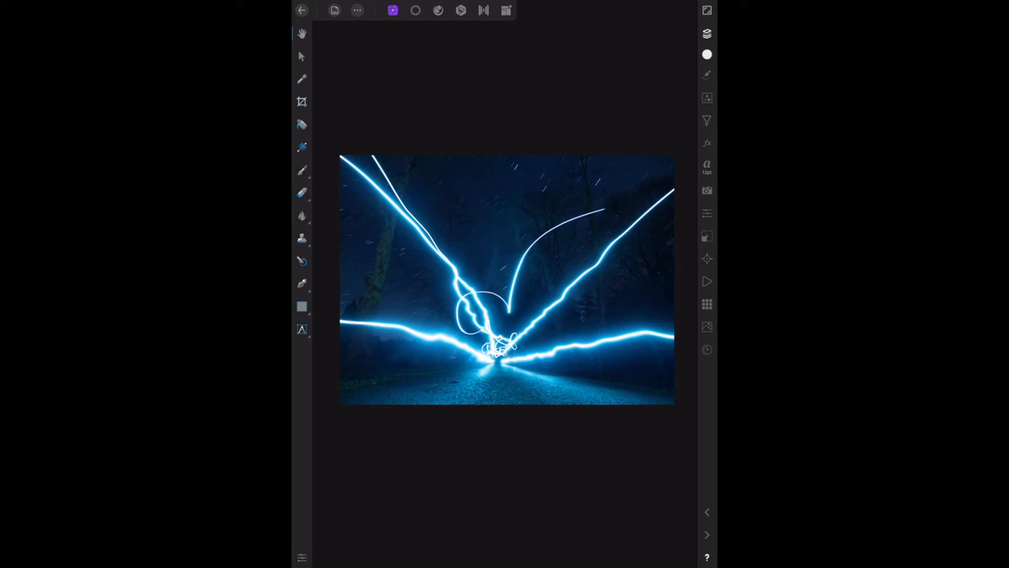
# Show the Layers panel and add an HSL adjustment layer above the photo
pyautogui.click(707, 35)
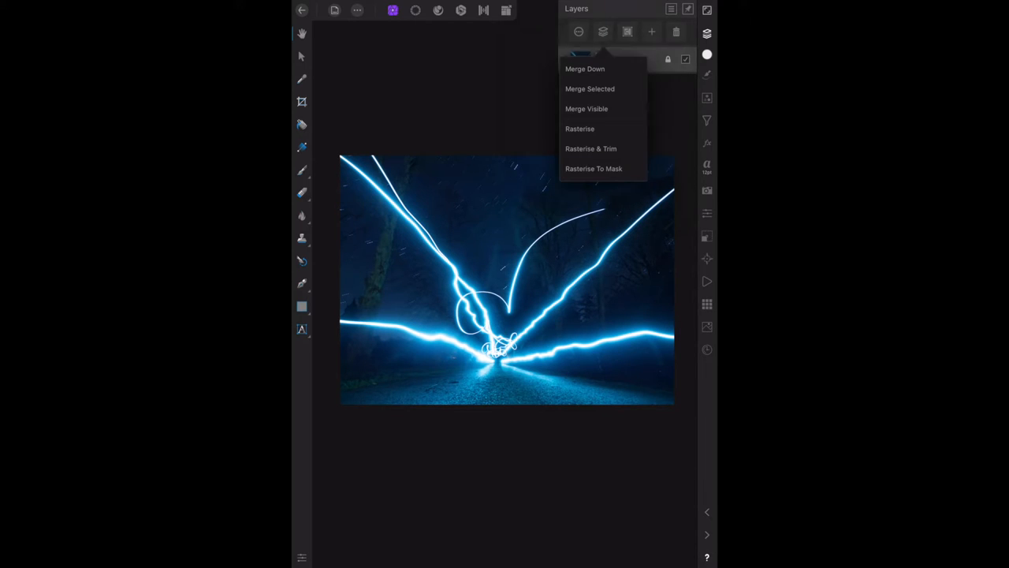
pyautogui.click(603, 32)
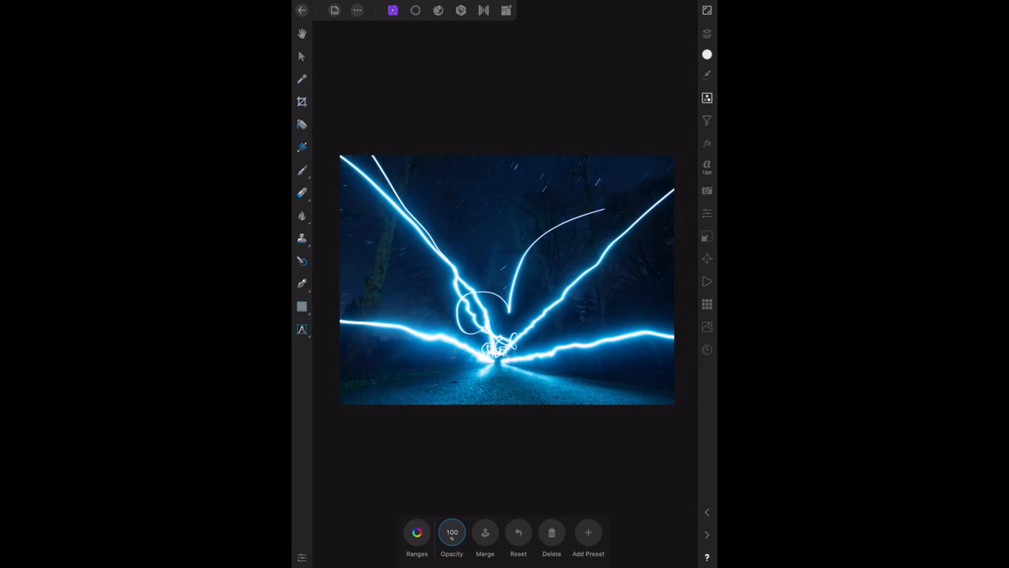
# Shift the HSL hue to 110, turning the light trails green
pyautogui.click(416, 533)
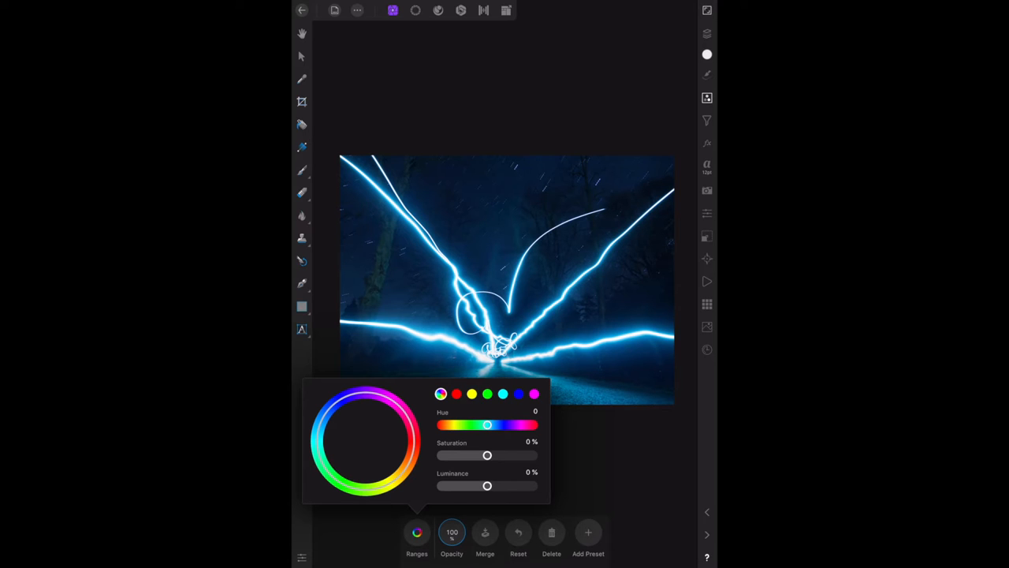
pyautogui.moveTo(486, 426); pyautogui.dragTo(502, 426)
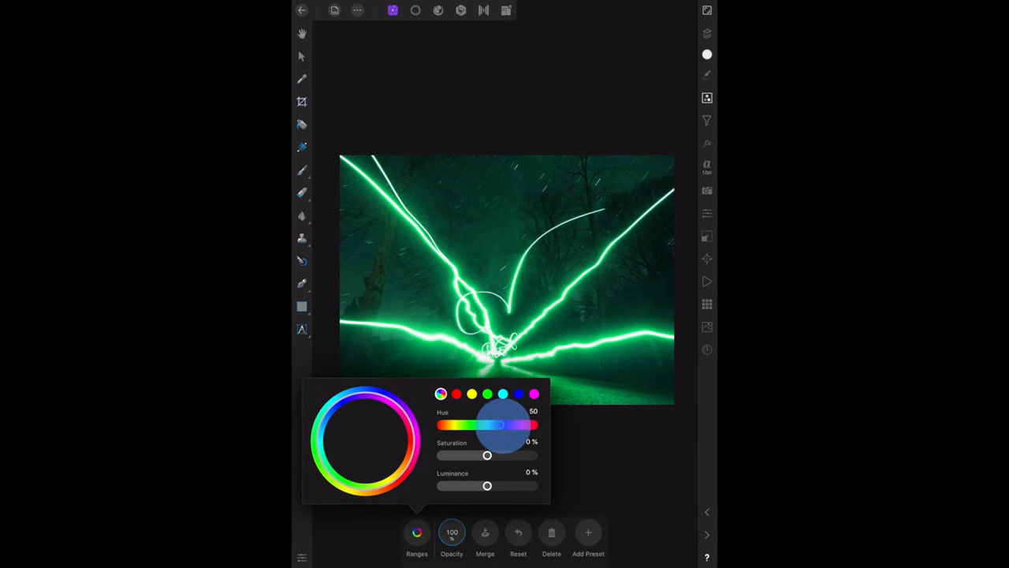
pyautogui.moveTo(498, 426); pyautogui.dragTo(512, 426)
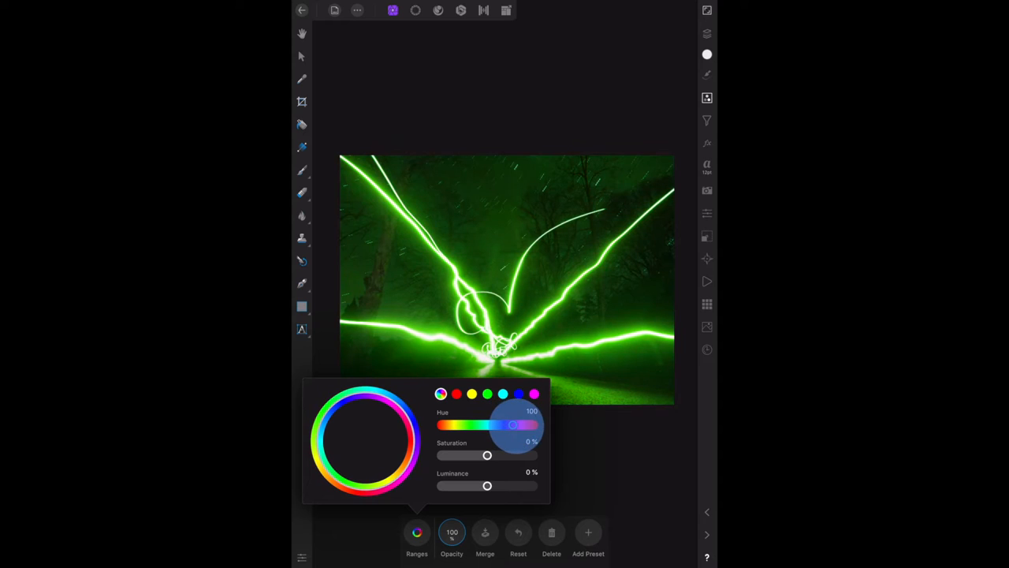
pyautogui.moveTo(512, 425); pyautogui.dragTo(517, 425)
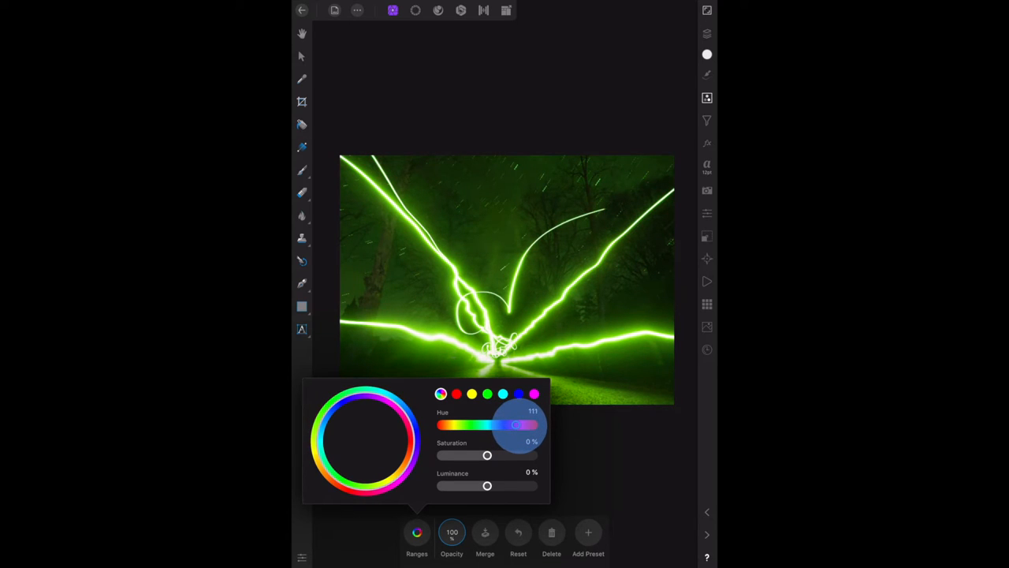
pyautogui.moveTo(516, 426); pyautogui.dragTo(514, 426)
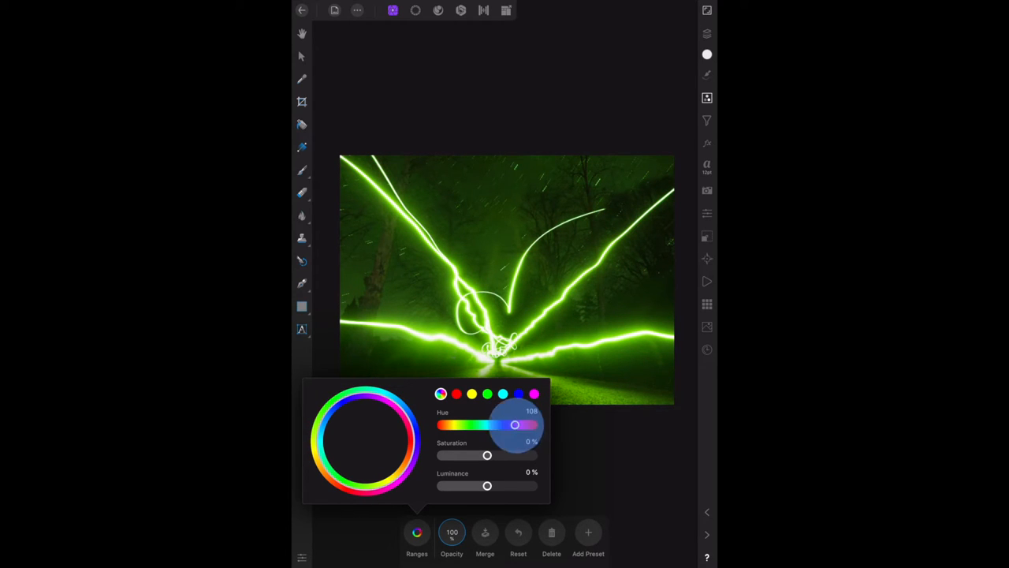
pyautogui.moveTo(514, 425); pyautogui.dragTo(518, 426)
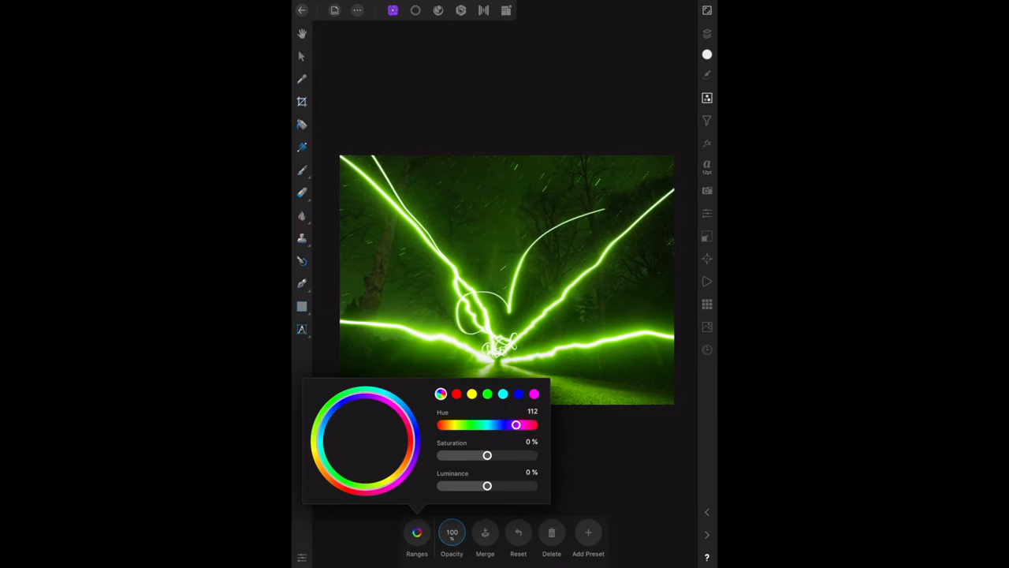
pyautogui.moveTo(516, 426); pyautogui.dragTo(487, 425)
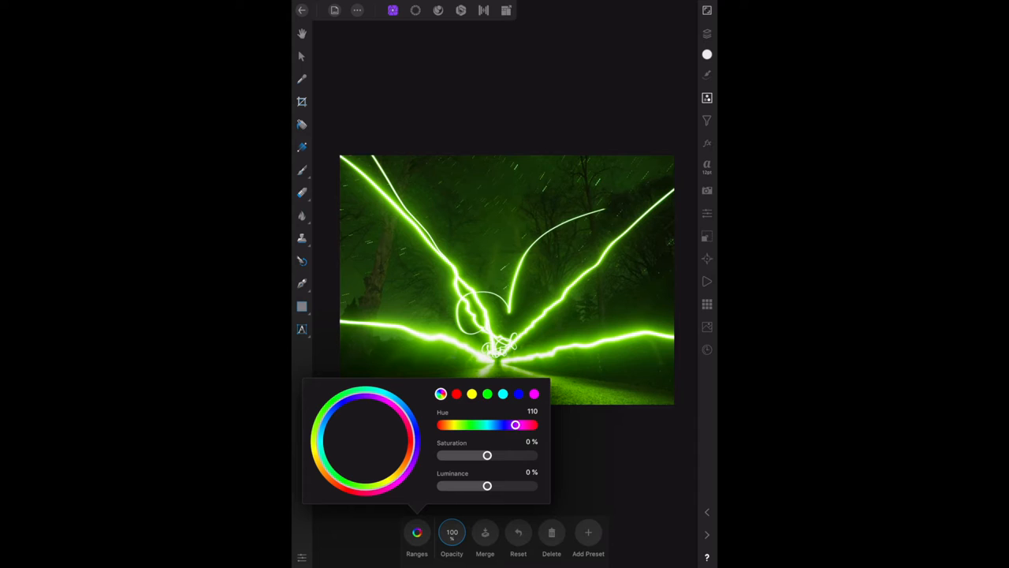
# Set the HSL saturation to exactly 10% via the numeric keypad
pyautogui.moveTo(485, 455); pyautogui.dragTo(489, 454)
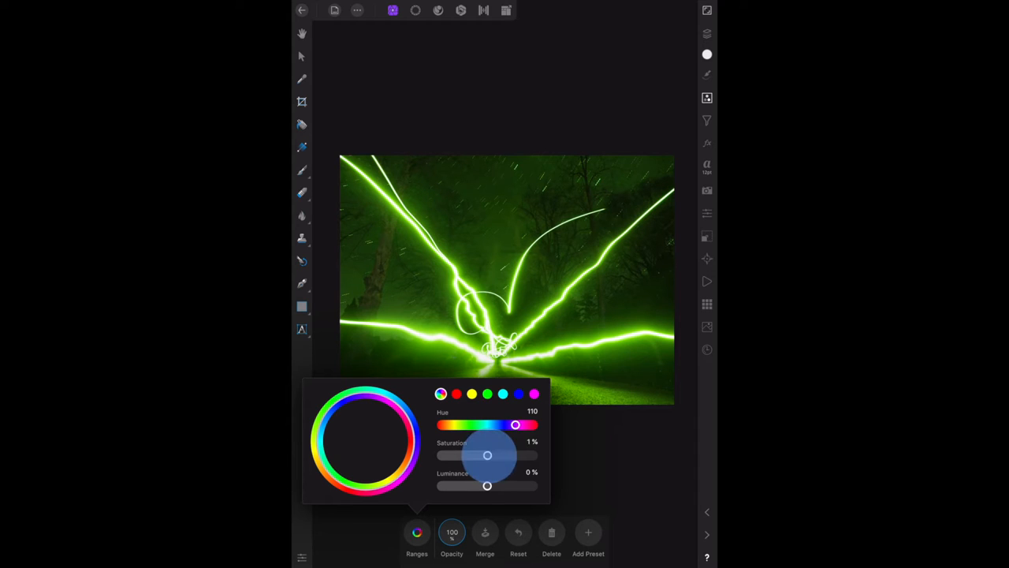
pyautogui.moveTo(488, 455); pyautogui.dragTo(490, 455)
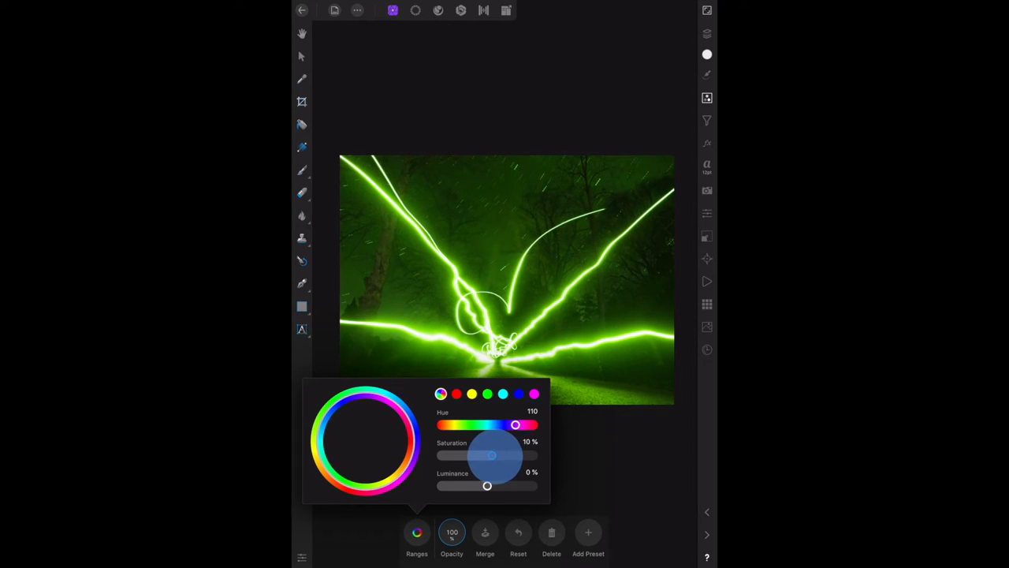
pyautogui.moveTo(490, 456); pyautogui.dragTo(498, 456)
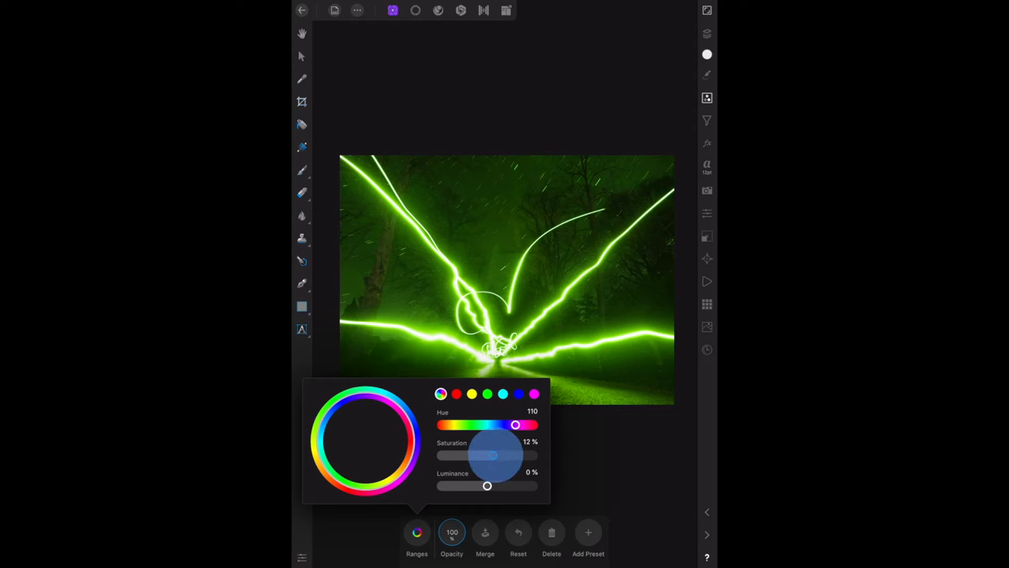
pyautogui.moveTo(492, 456); pyautogui.dragTo(491, 456)
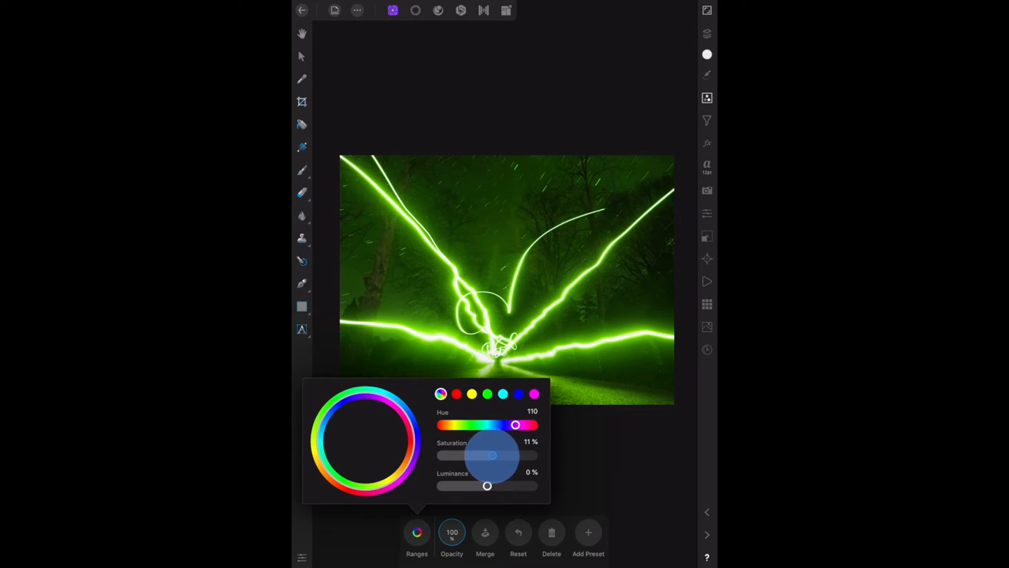
pyautogui.moveTo(492, 455); pyautogui.dragTo(492, 456)
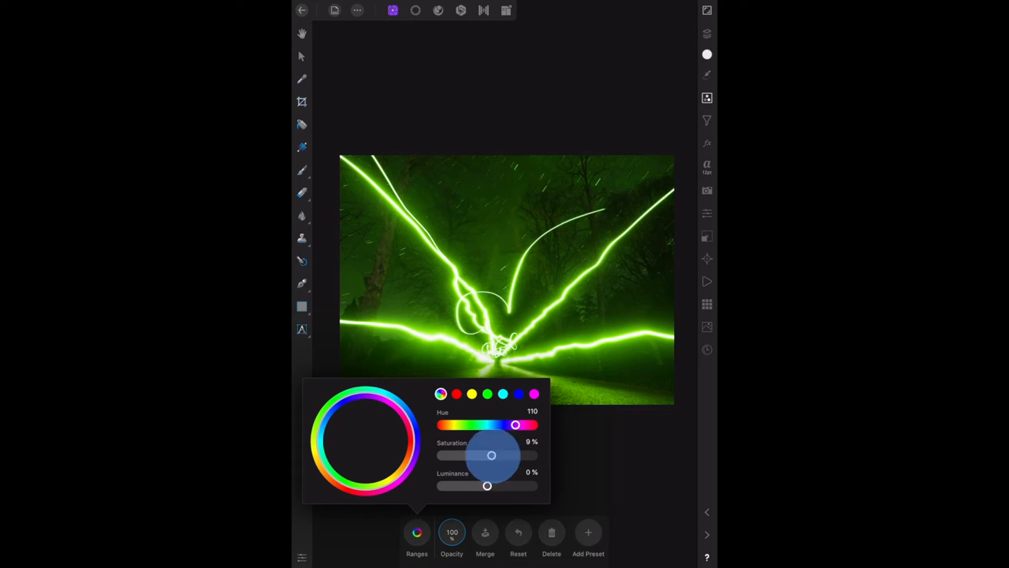
pyautogui.click(531, 441)
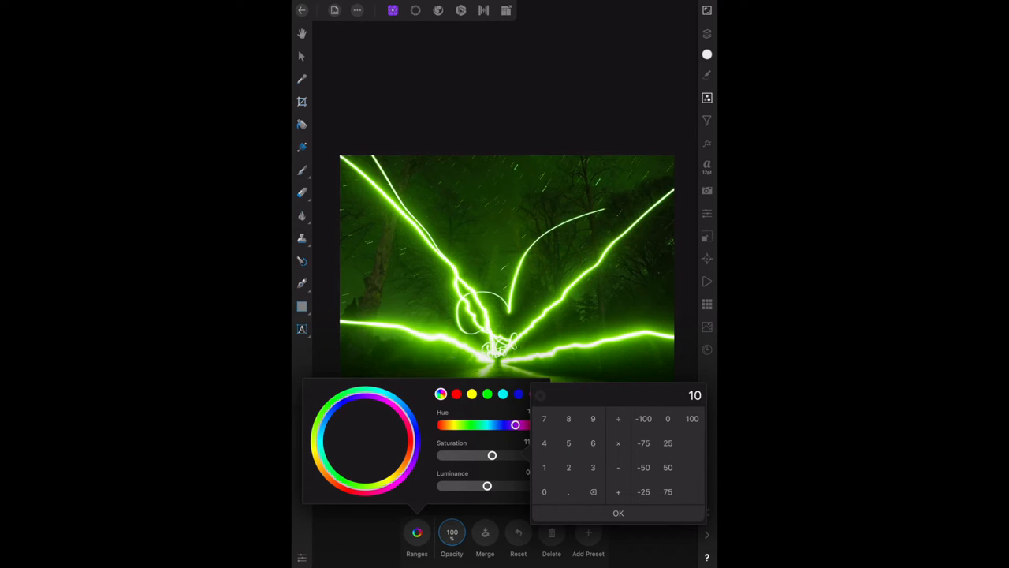
pyautogui.click(619, 514)
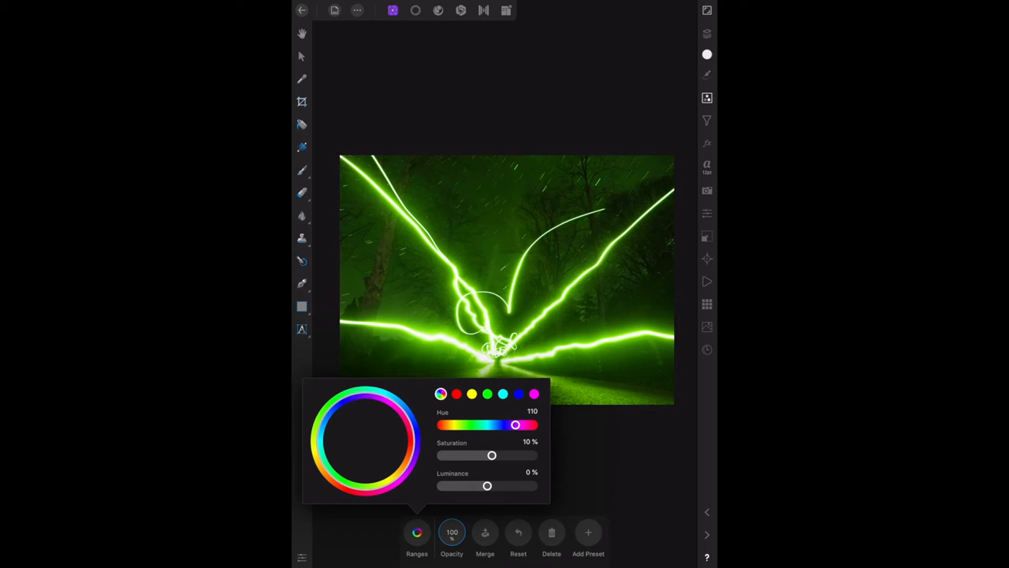
# Step back the edit history so the trails return to original blue, then close History
pyautogui.click(706, 33)
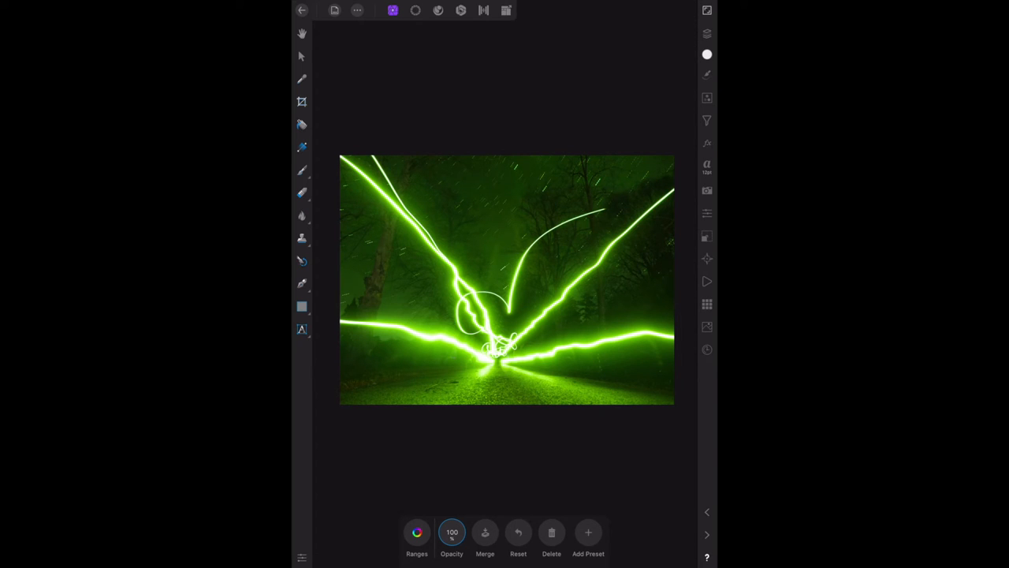
pyautogui.click(707, 35)
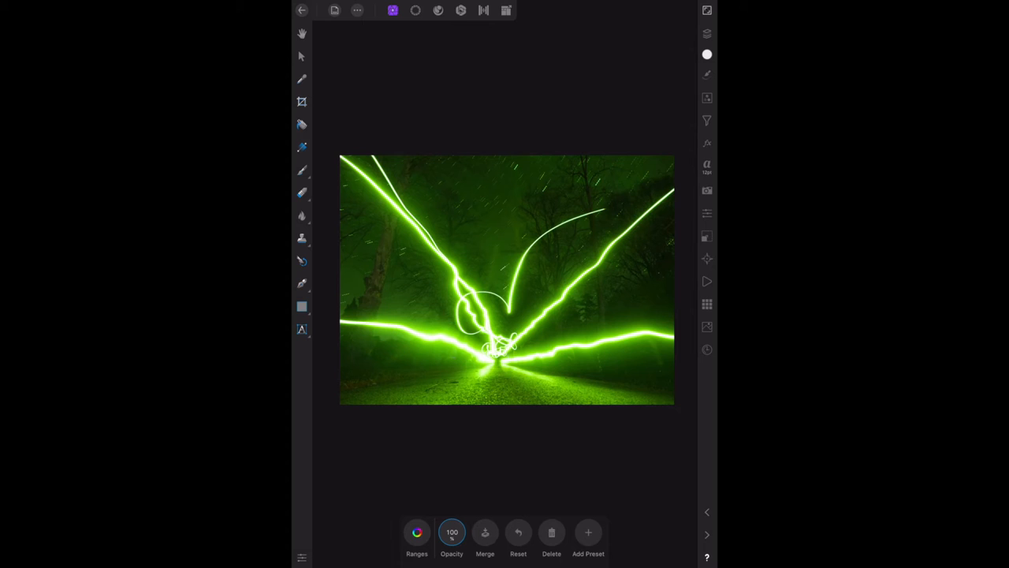
pyautogui.click(707, 350)
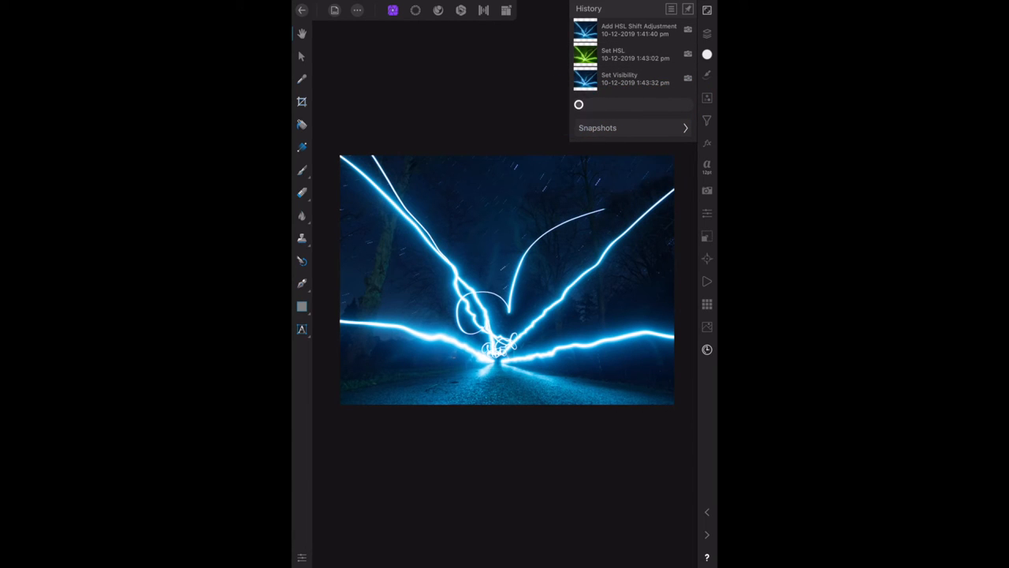
pyautogui.click(706, 351)
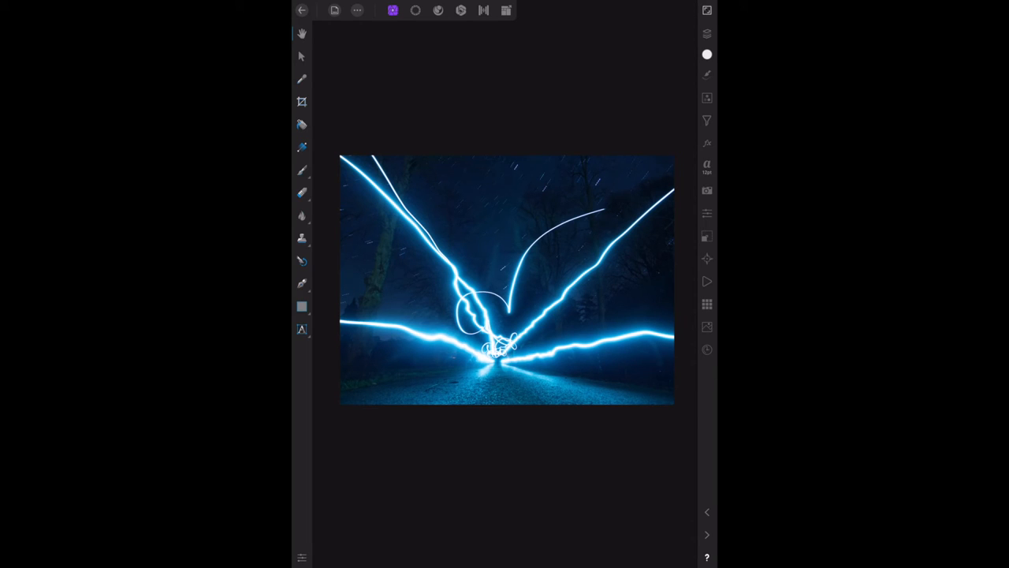
pyautogui.click(706, 33)
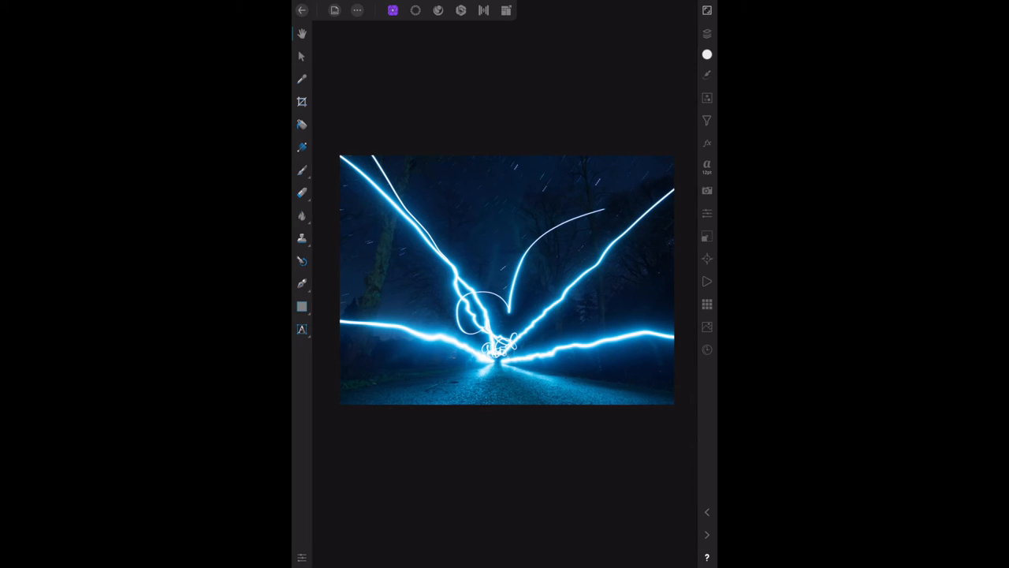
# Reopen the HSL adjustment and shift the hue to -110, turning the trails magenta
pyautogui.click(706, 98)
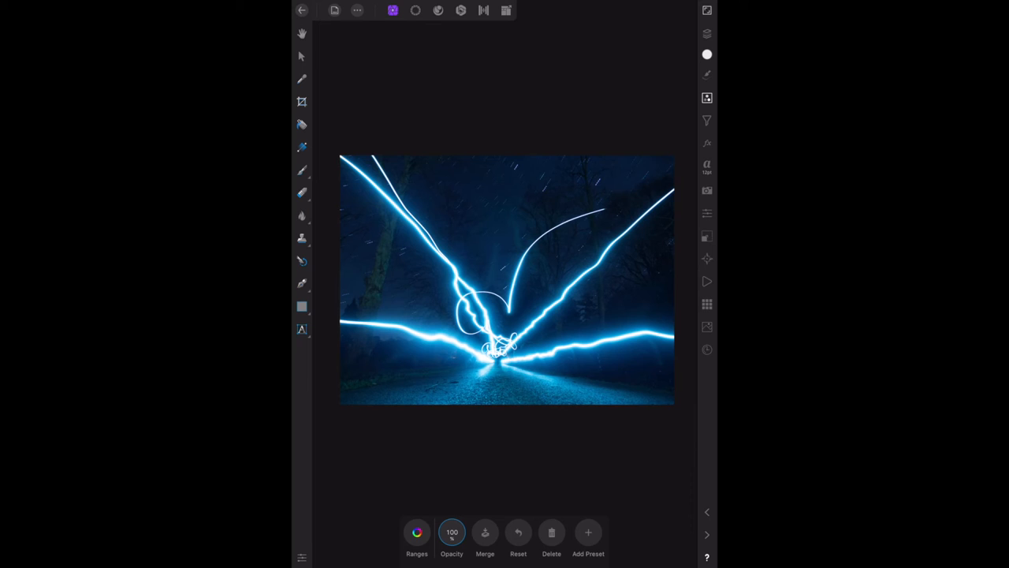
pyautogui.click(416, 533)
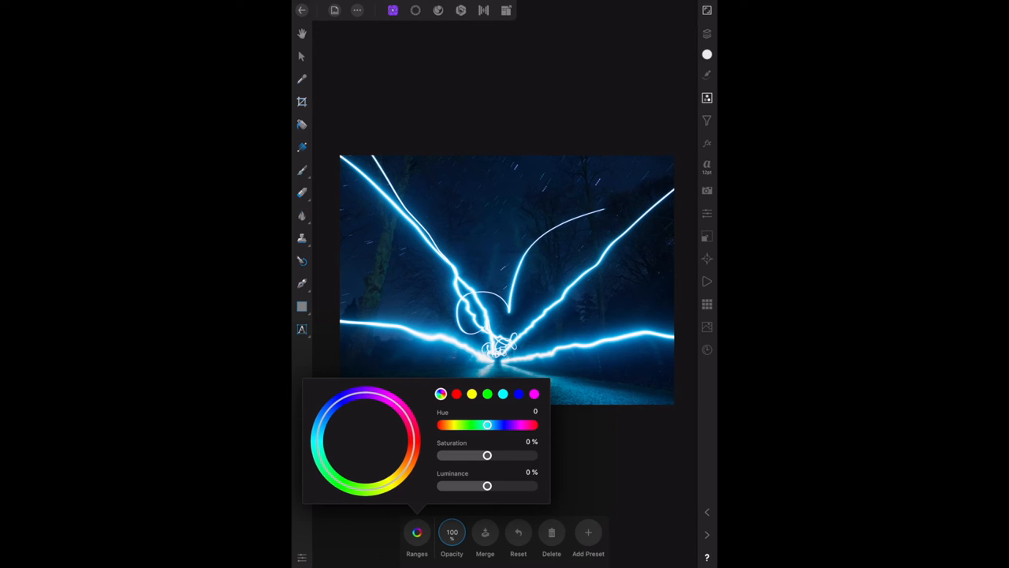
pyautogui.moveTo(488, 425); pyautogui.dragTo(473, 426)
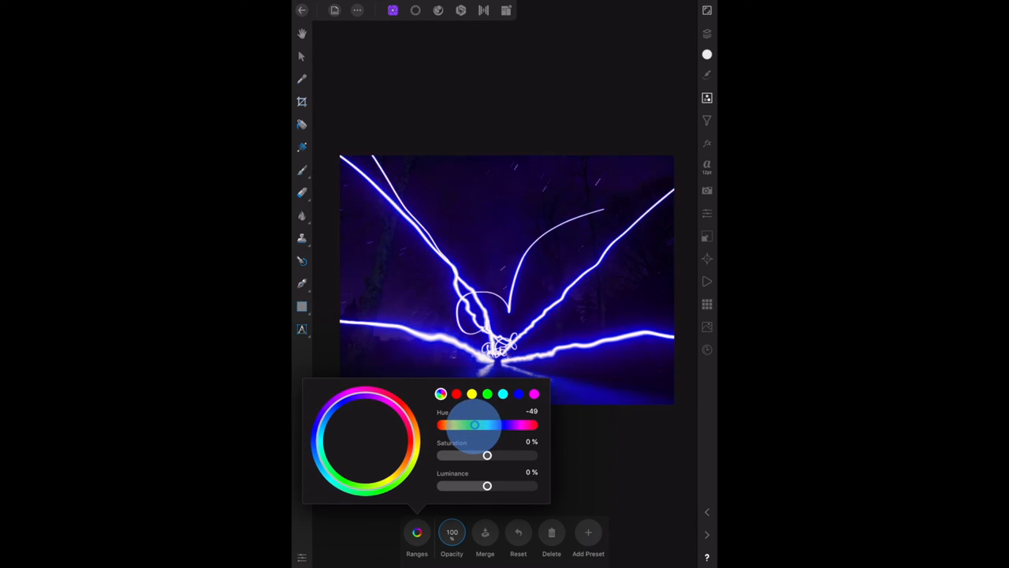
pyautogui.moveTo(473, 426); pyautogui.dragTo(457, 426)
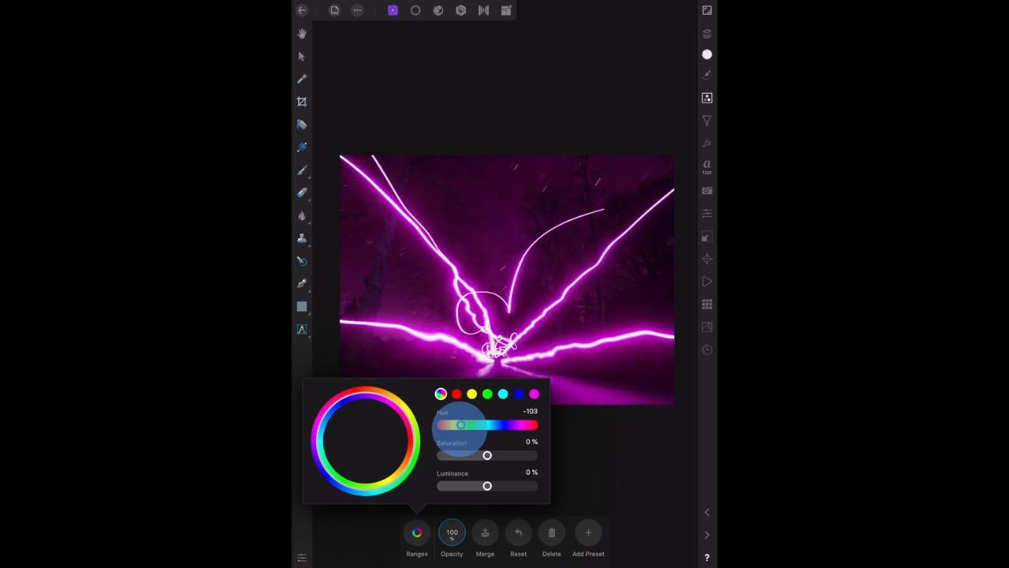
pyautogui.moveTo(461, 426); pyautogui.dragTo(457, 426)
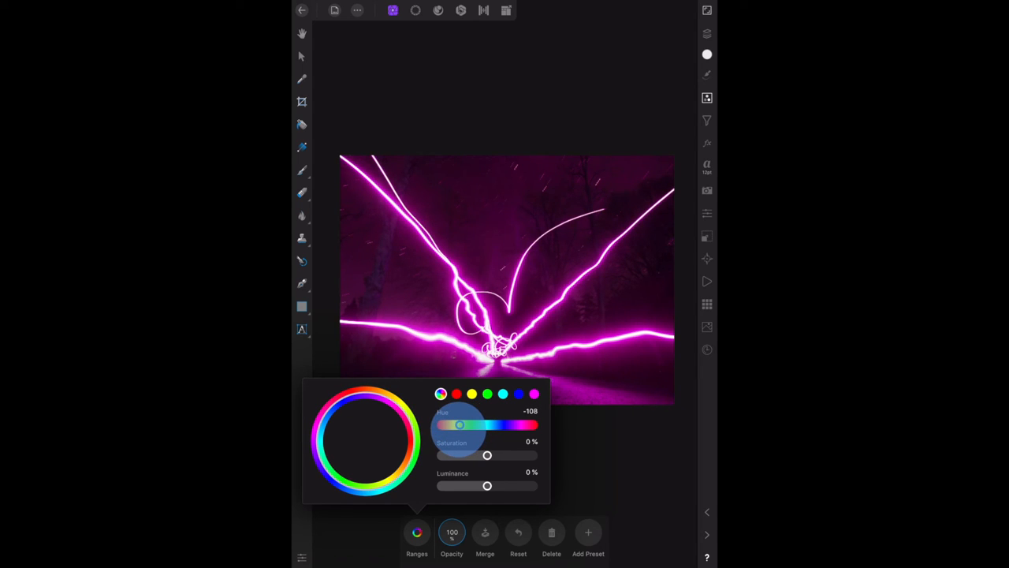
pyautogui.moveTo(461, 426); pyautogui.dragTo(457, 426)
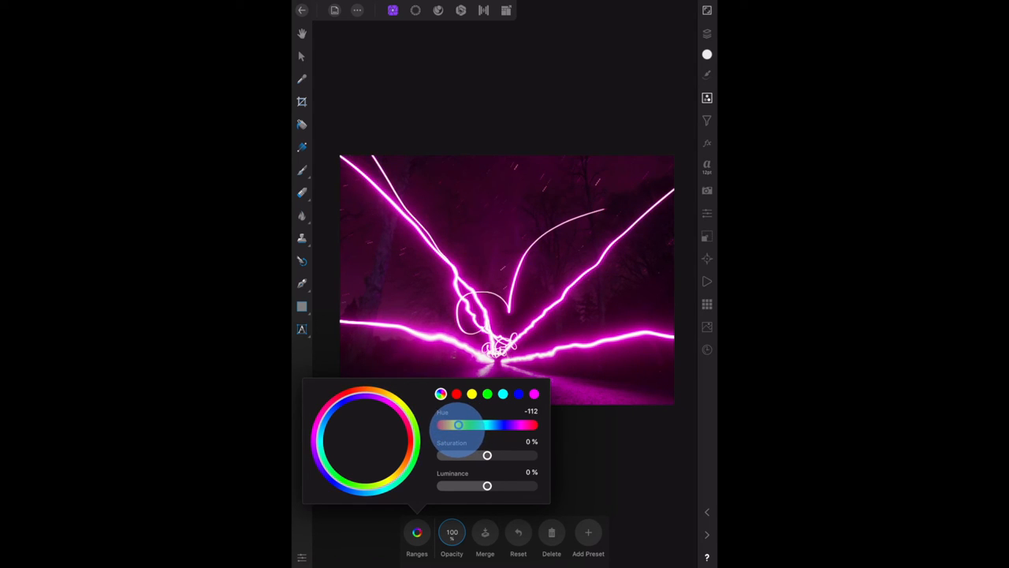
pyautogui.moveTo(455, 426); pyautogui.dragTo(460, 426)
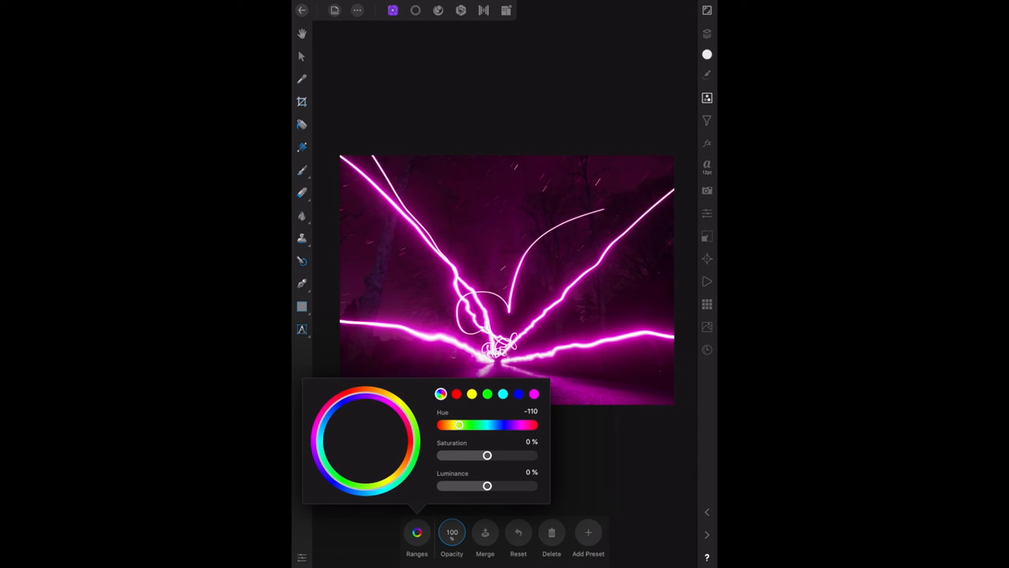
# Set the HSL saturation to 10% and confirm the adjustment
pyautogui.moveTo(486, 454); pyautogui.dragTo(486, 454)
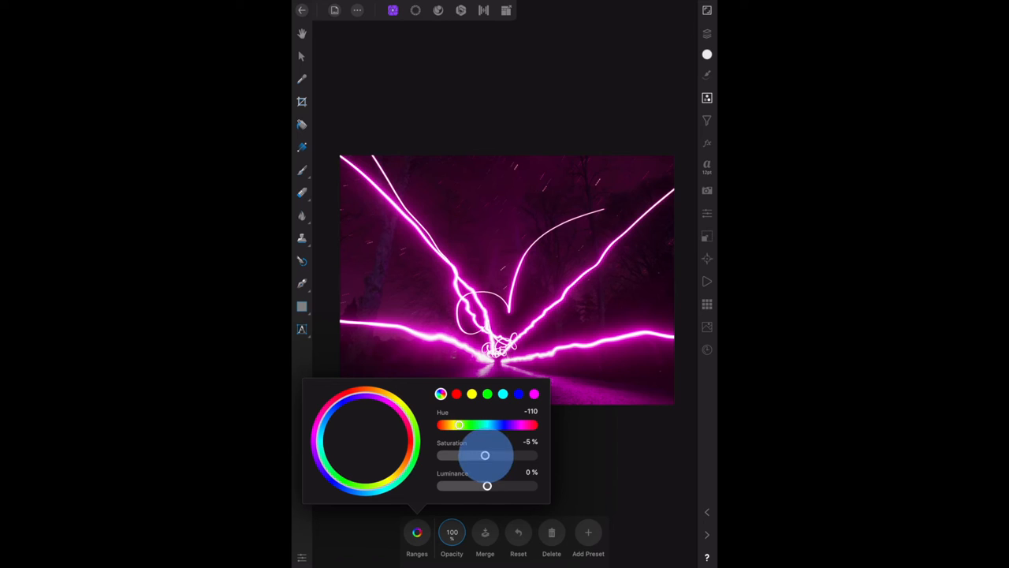
pyautogui.moveTo(461, 454); pyautogui.dragTo(491, 455)
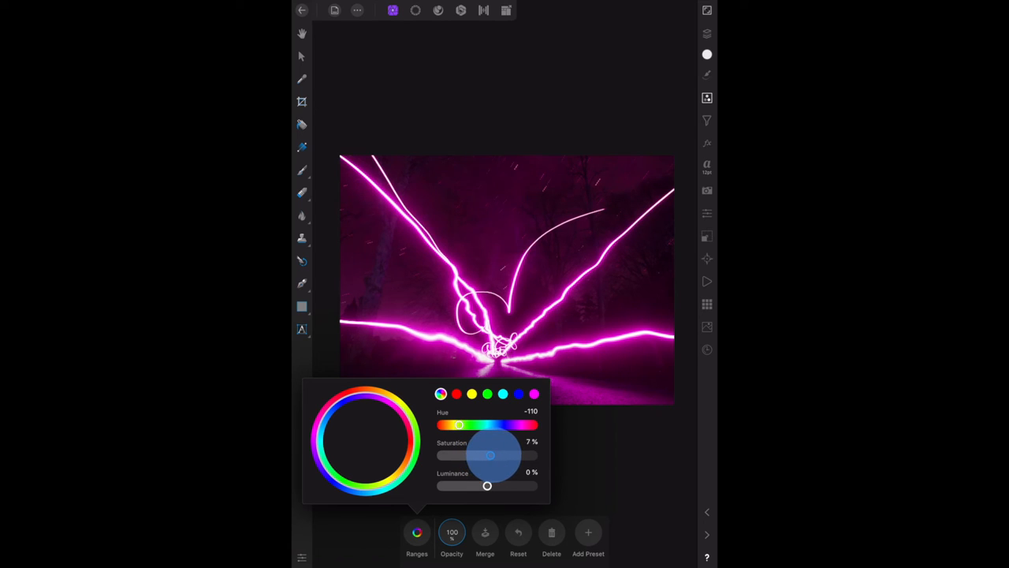
pyautogui.moveTo(489, 454); pyautogui.dragTo(492, 454)
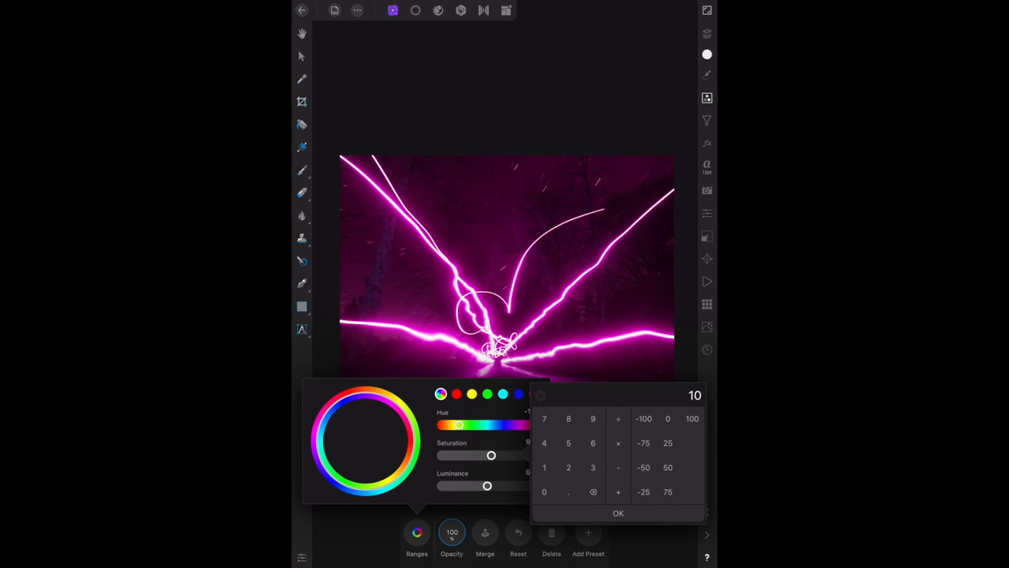
pyautogui.click(618, 515)
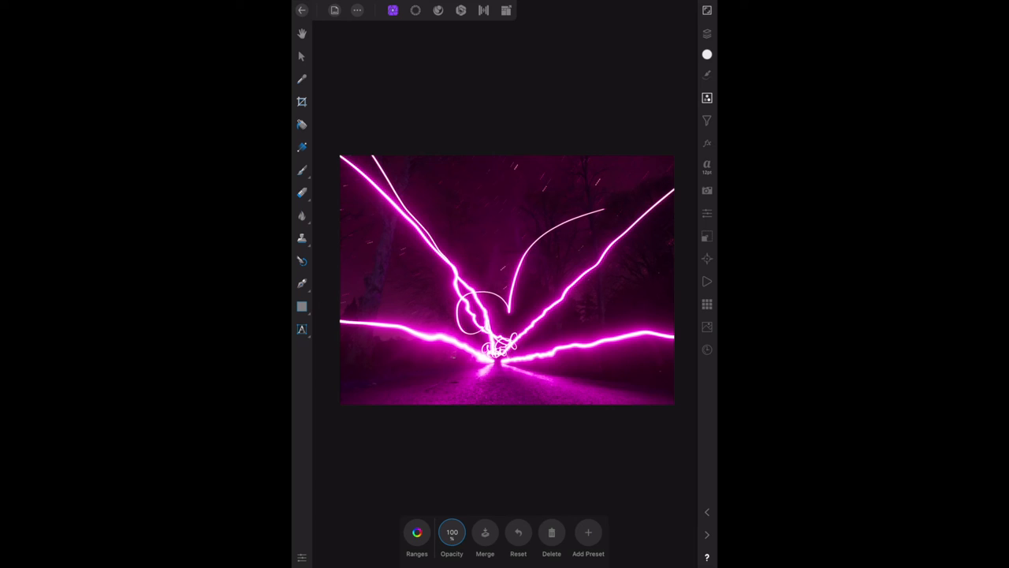
# Hide and re-show the HSL Shift Adjustment layer to compare magenta against original blue
pyautogui.click(707, 33)
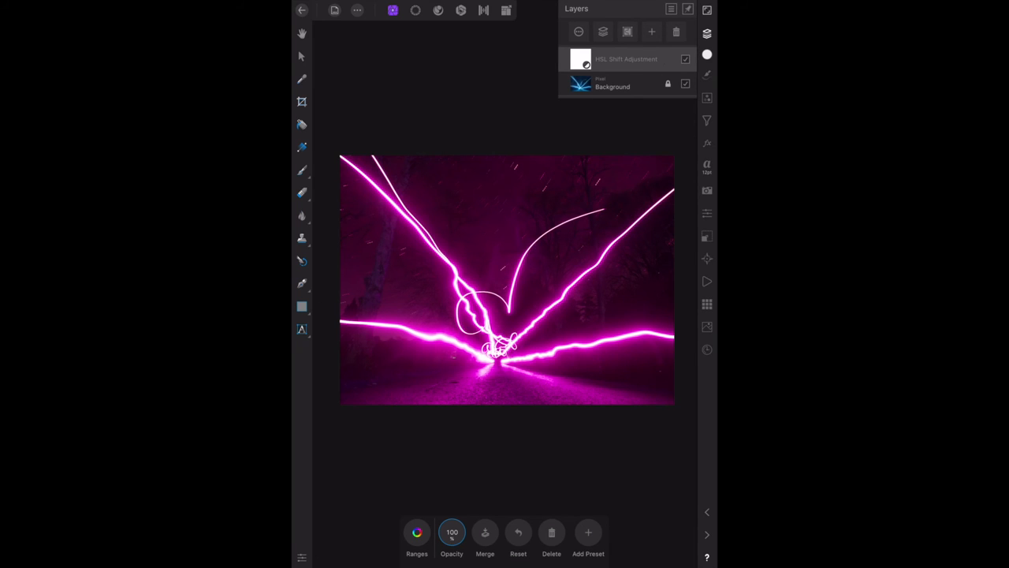
pyautogui.click(685, 58)
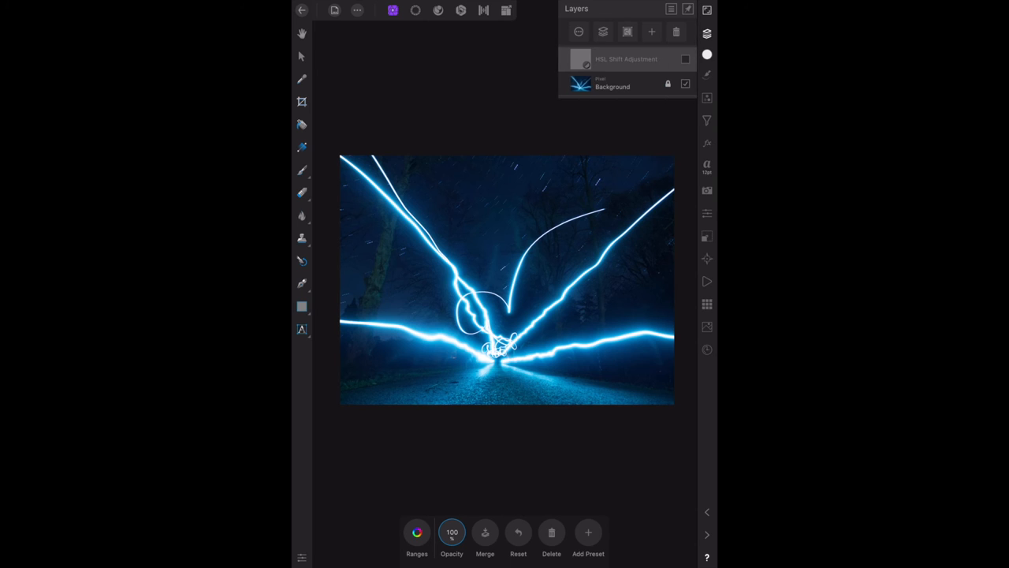
pyautogui.click(685, 60)
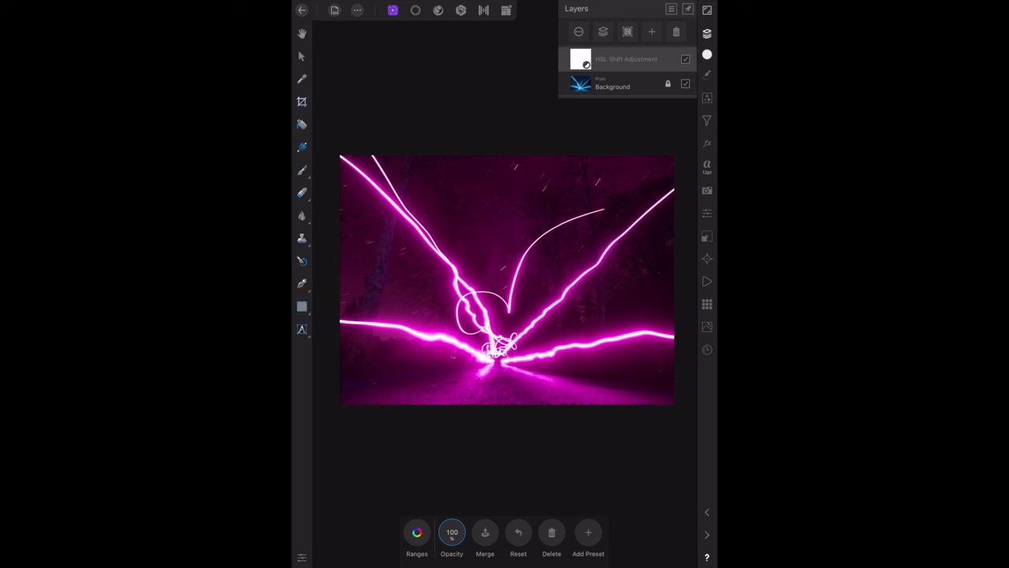